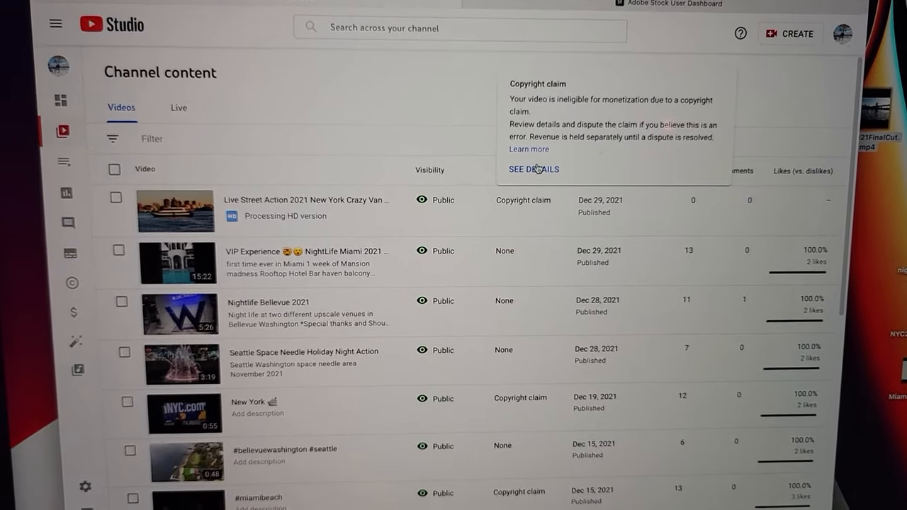
Step: Open the copyright claim details and show the actions for the Dinner Plans claim
click(533, 169)
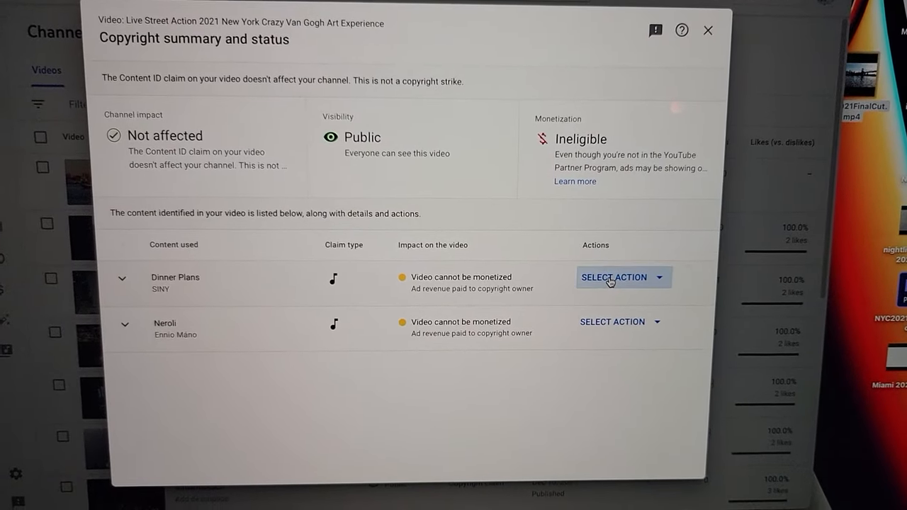
click(613, 277)
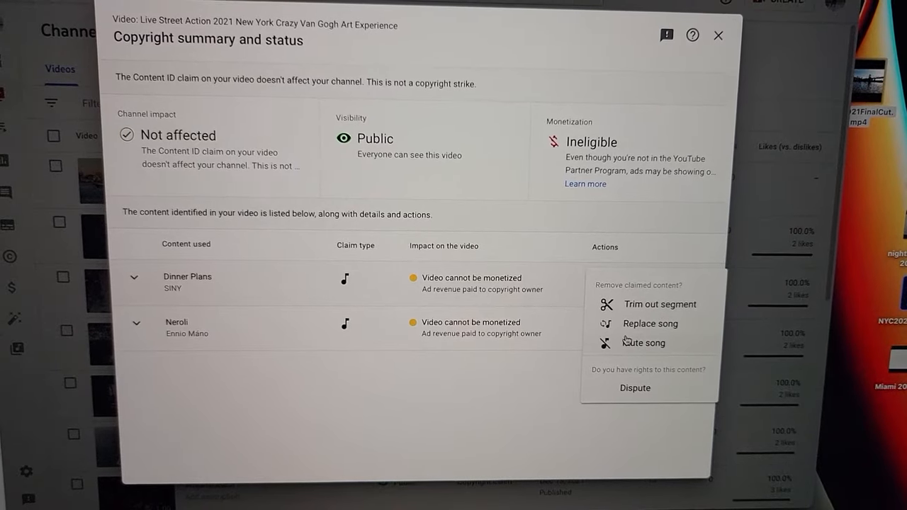
Step: Dispute the Dinner Plans claim, confirming it isn't based on the listed invalid reasons
click(634, 387)
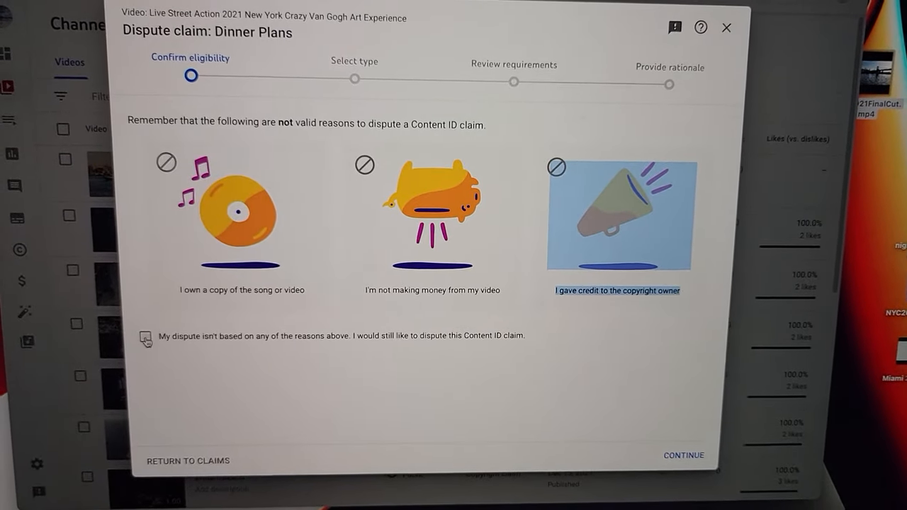
click(145, 336)
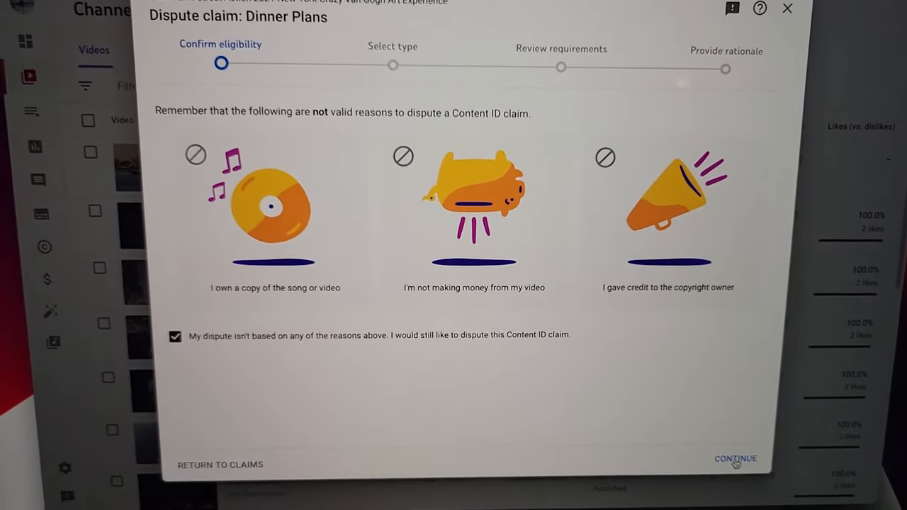
click(734, 458)
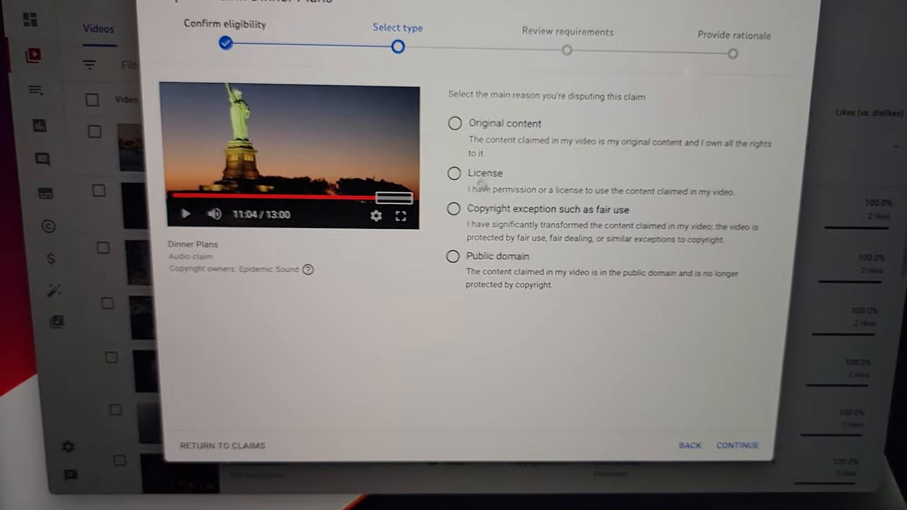
Step: Choose License as the dispute reason and confirm permission from the copyright owner
click(454, 173)
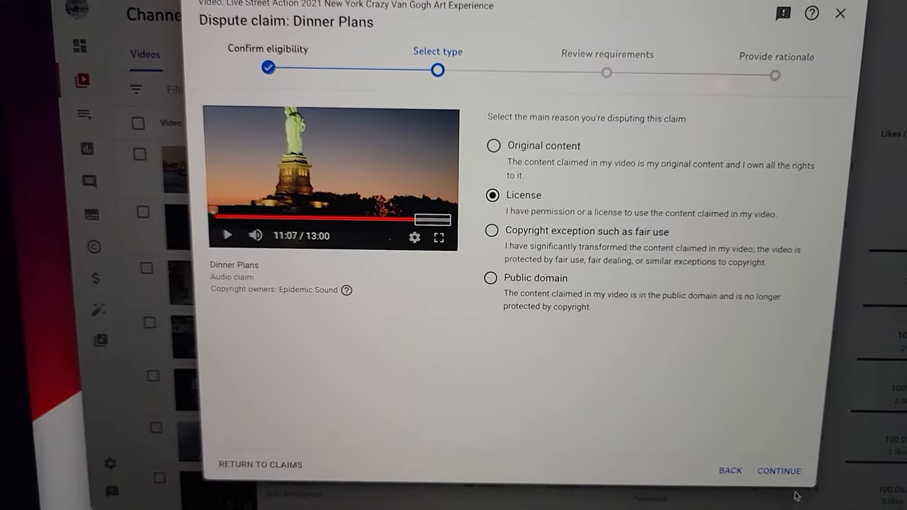
click(778, 470)
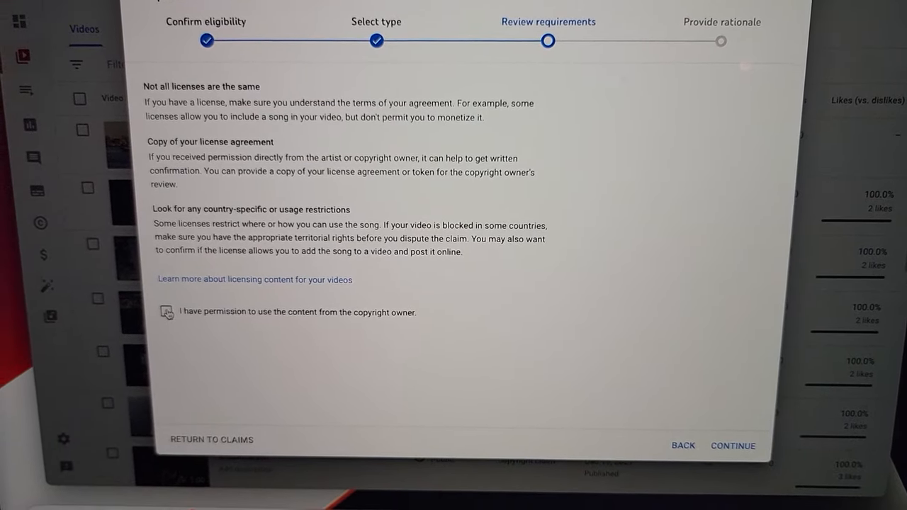
click(166, 312)
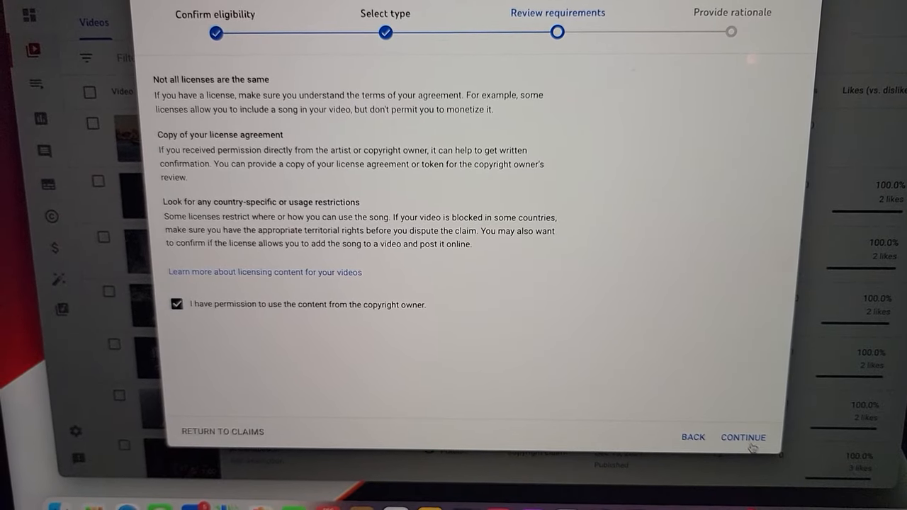
click(743, 437)
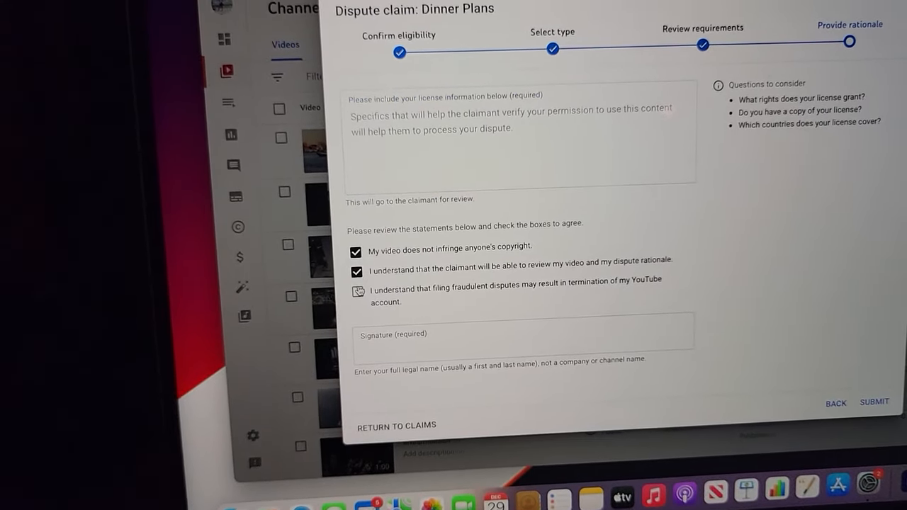
Step: Tick the last agreement statement, about fraudulent disputes, on the Provide rationale step
click(356, 291)
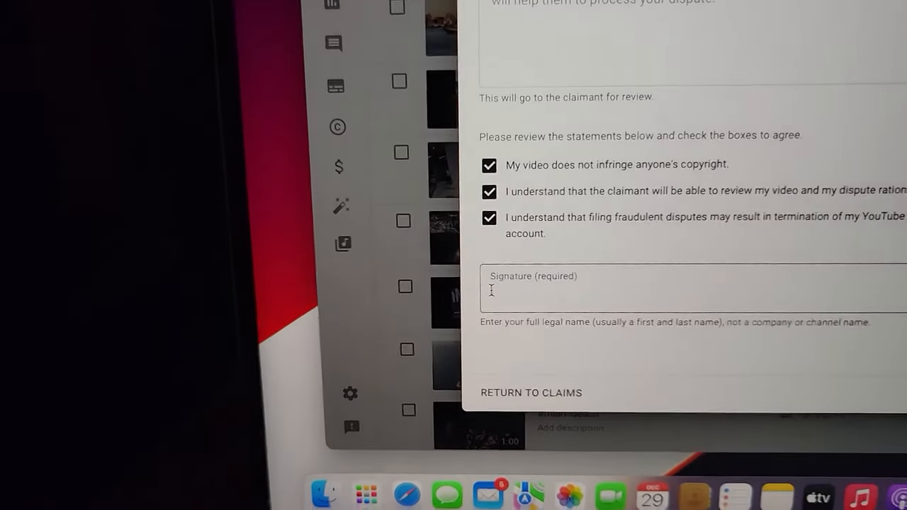